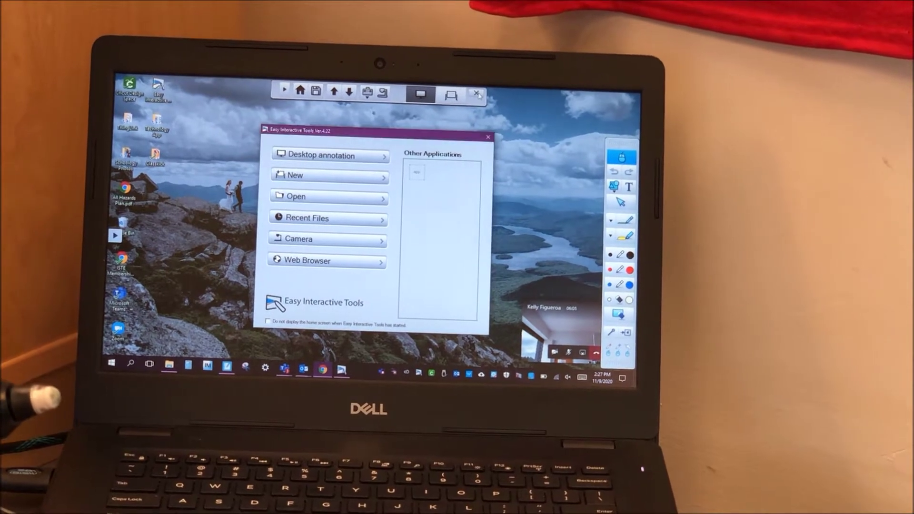
# Choose Desktop annotation to start drawing pen marks over the Lesson 3.1 slide
pyautogui.click(485, 137)
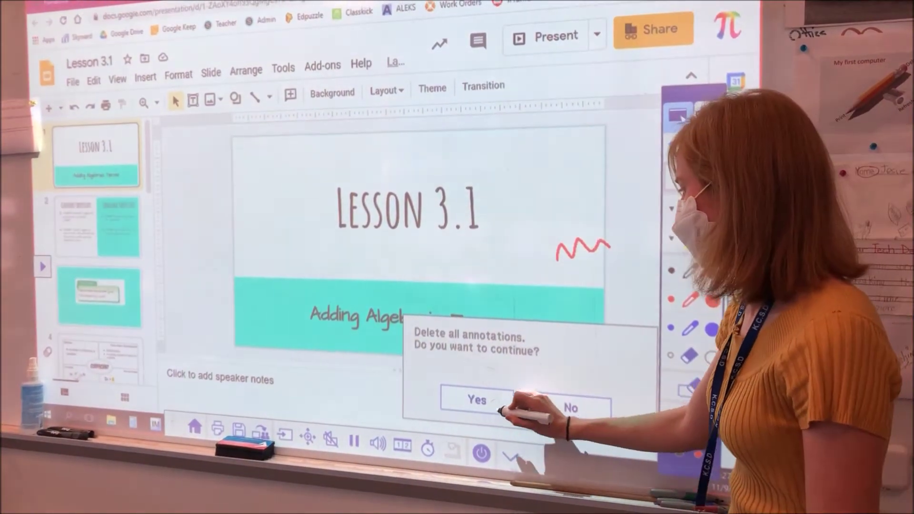
pyautogui.click(476, 401)
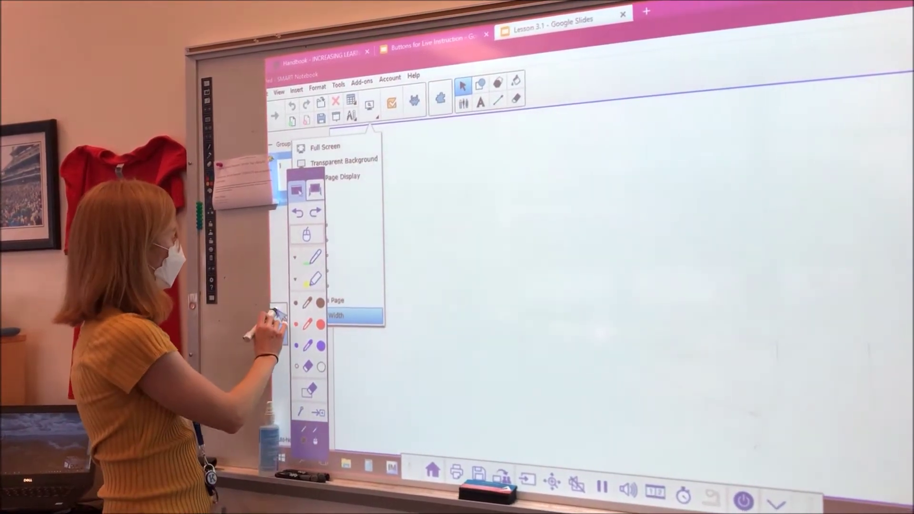
# Switch the Notebook page to Transparent Background so the Google Slides show through
pyautogui.click(340, 176)
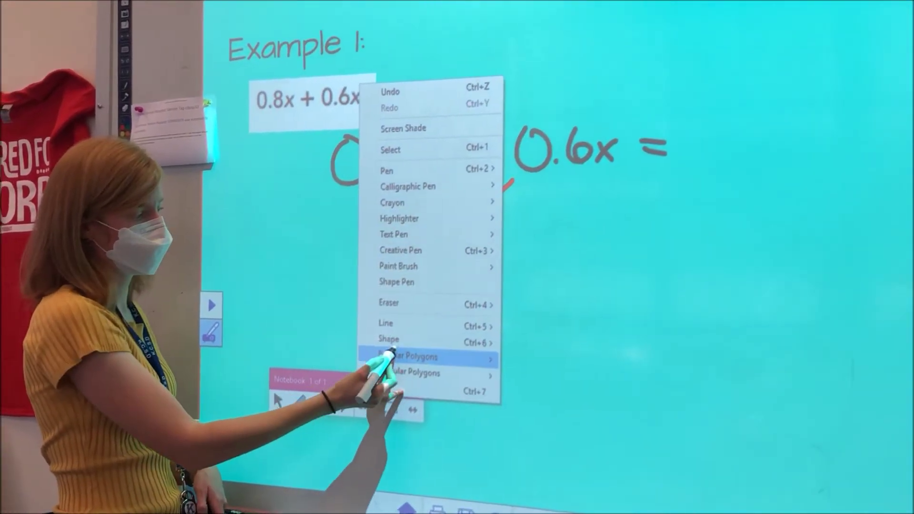
# Show the Shape submenu with circles, squares, triangles, hearts and stars
pyautogui.click(412, 338)
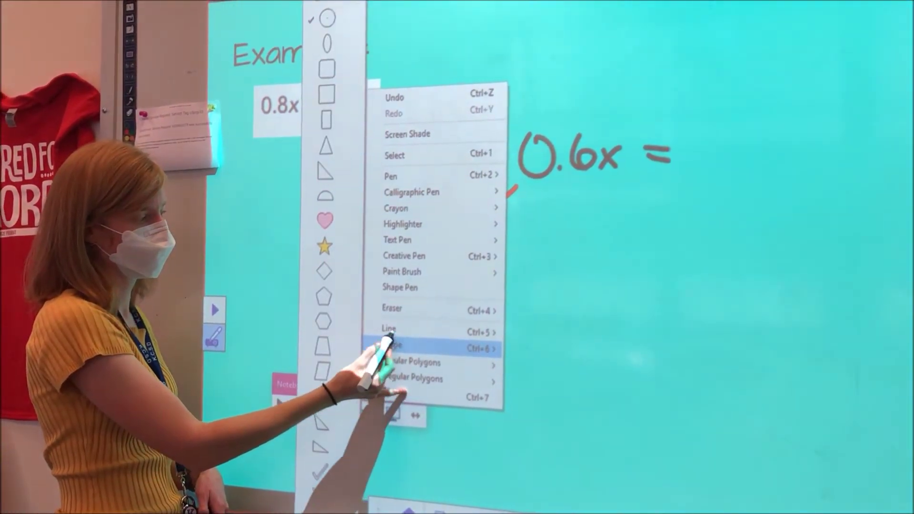